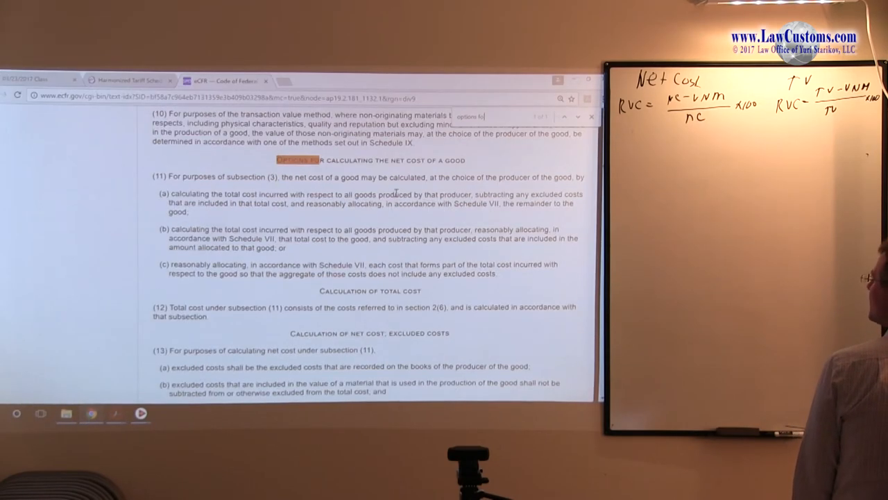
Scroll the Part 181 table of contents to Subpart L and open its Rules of Origin appendix
scroll(up, 3)
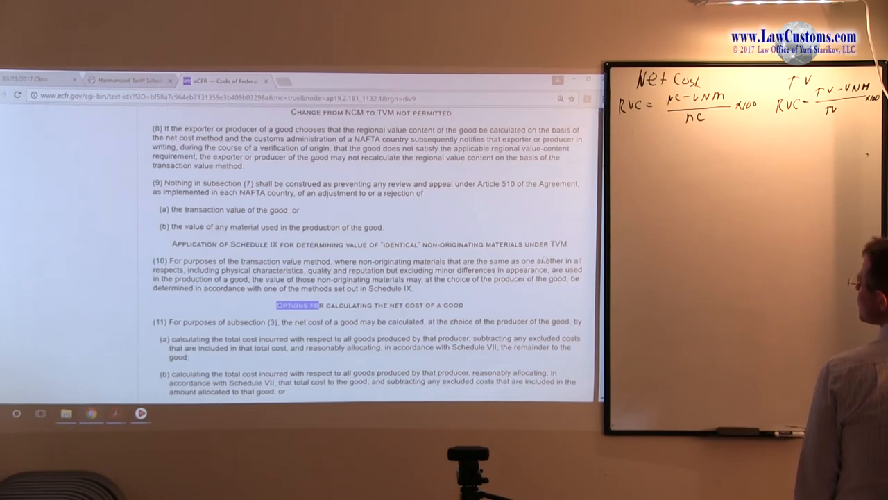
scroll(up, 3)
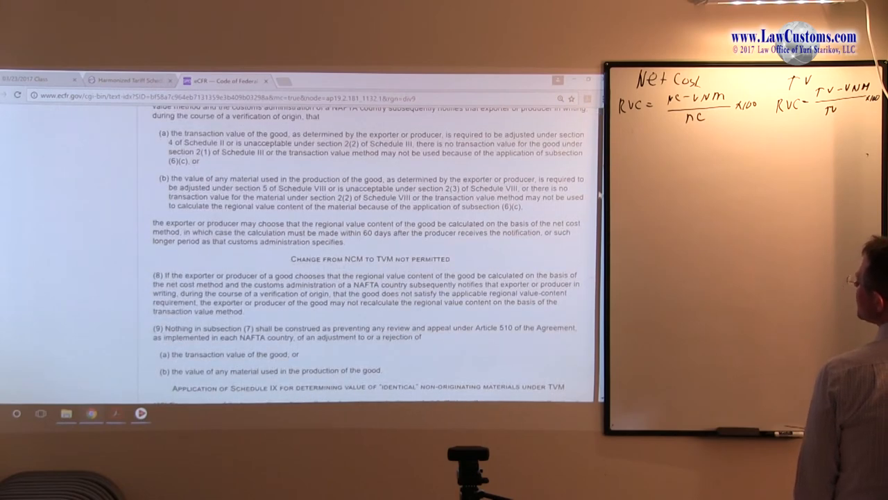
scroll(down, 3)
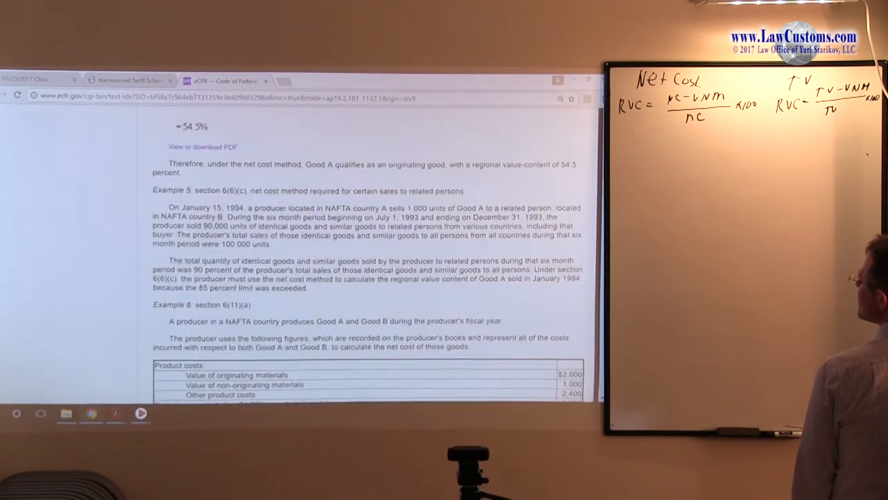
scroll(up, 3)
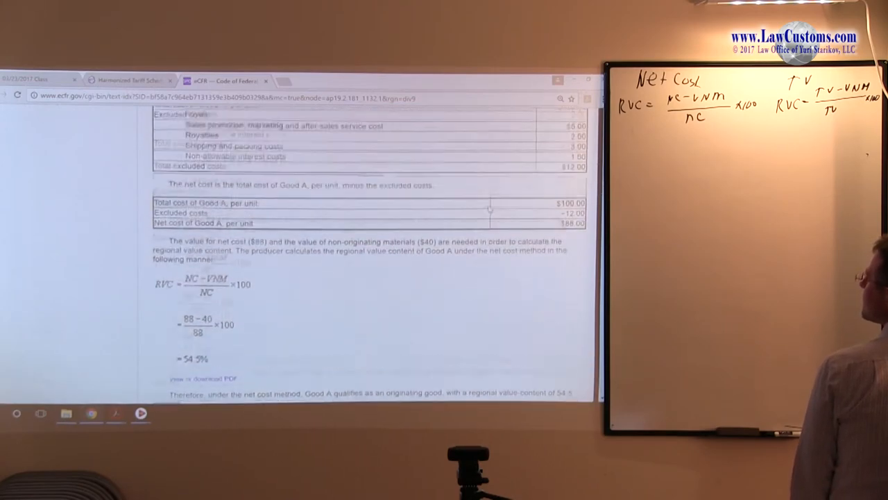
scroll(up, 3)
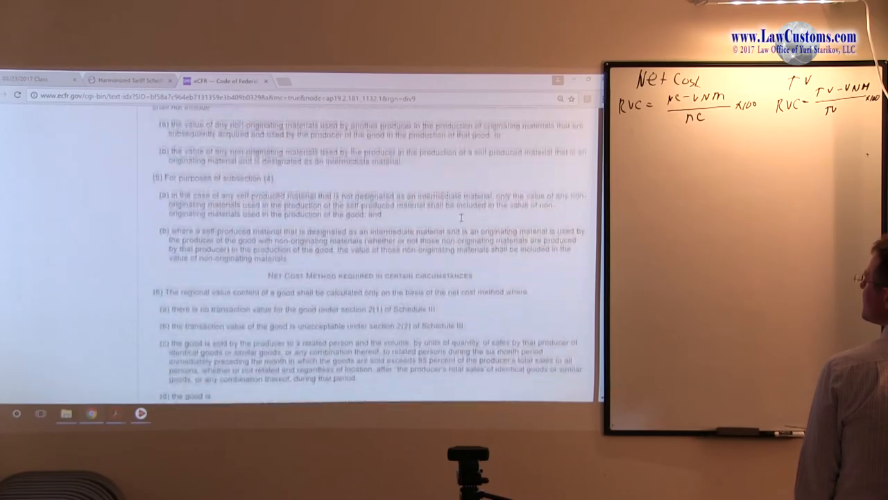
scroll(down, 3)
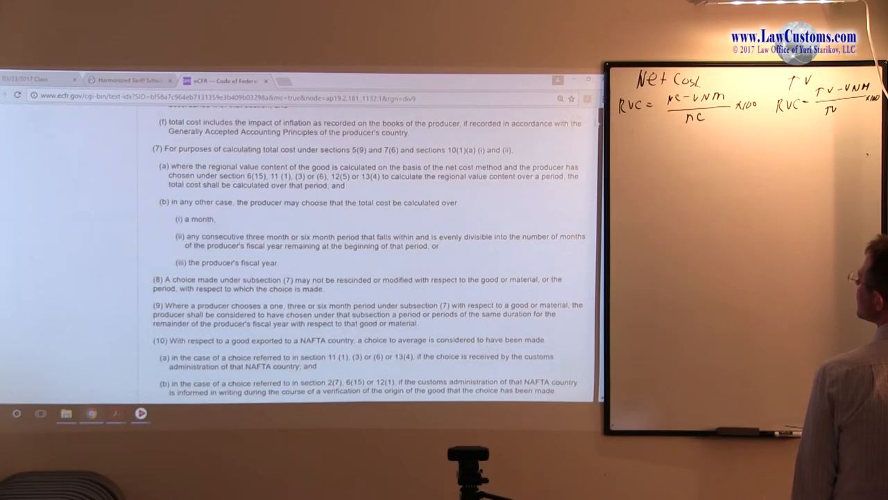
scroll(up, 3)
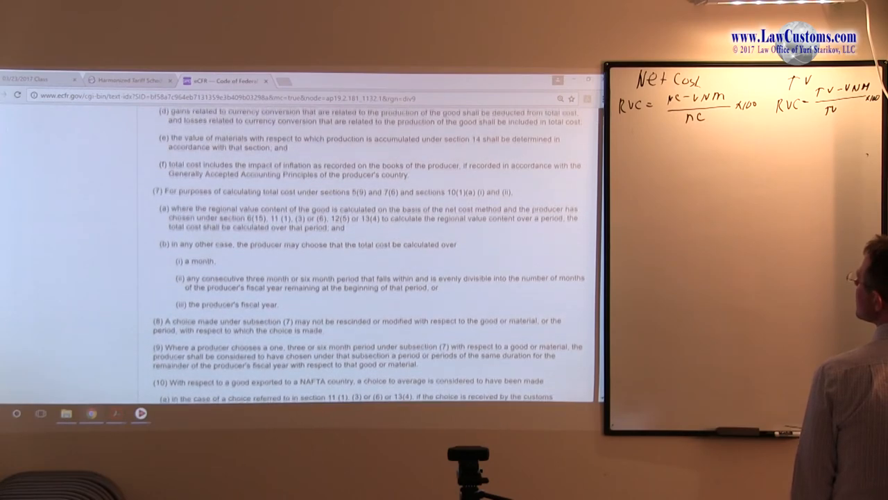
scroll(down, 3)
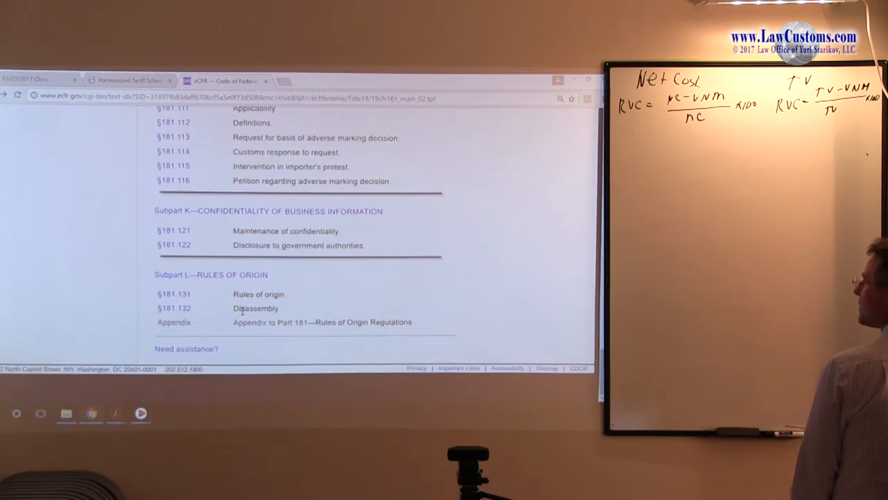
click(322, 322)
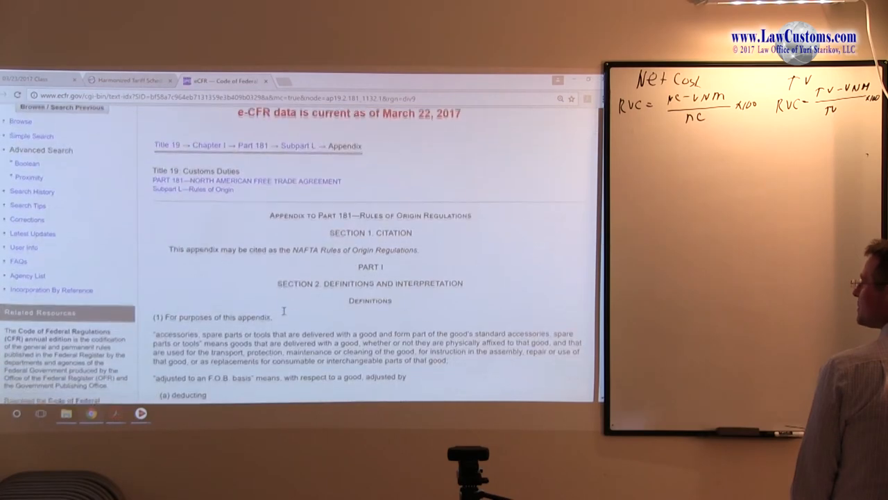
Scroll through the appendix definitions, including adjusted FOB and point of direct shipment
scroll(down, 3)
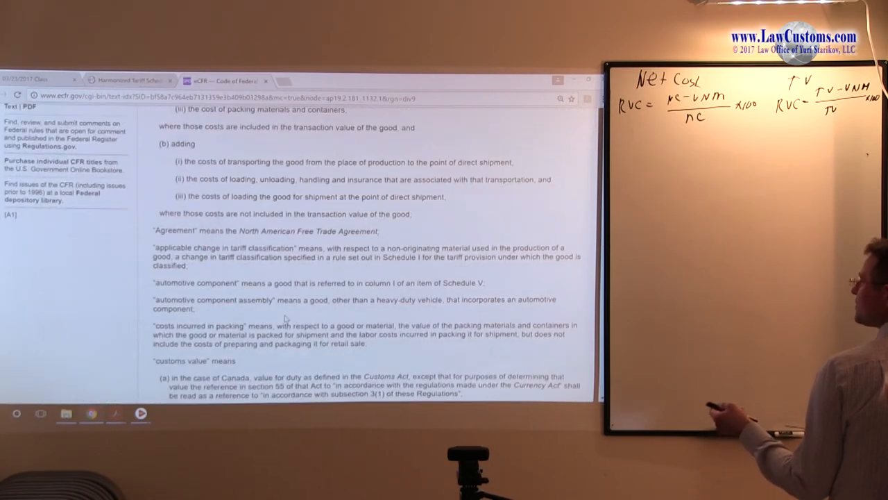
scroll(up, 3)
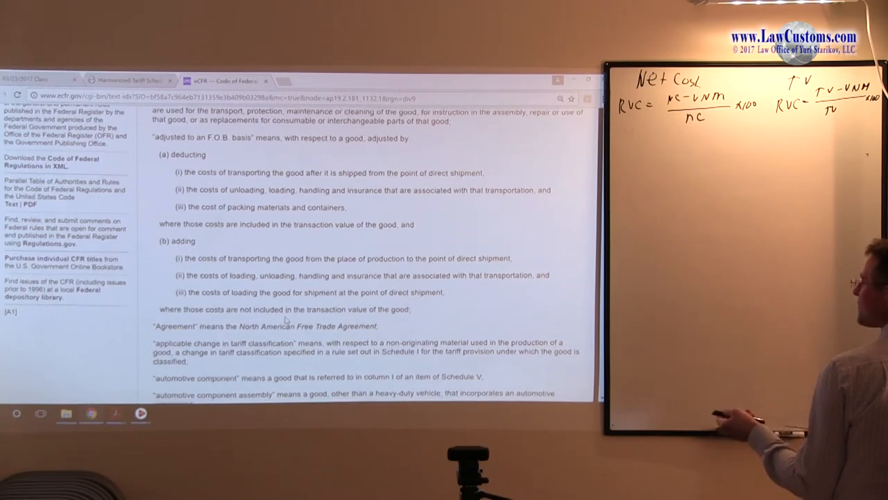
scroll(down, 3)
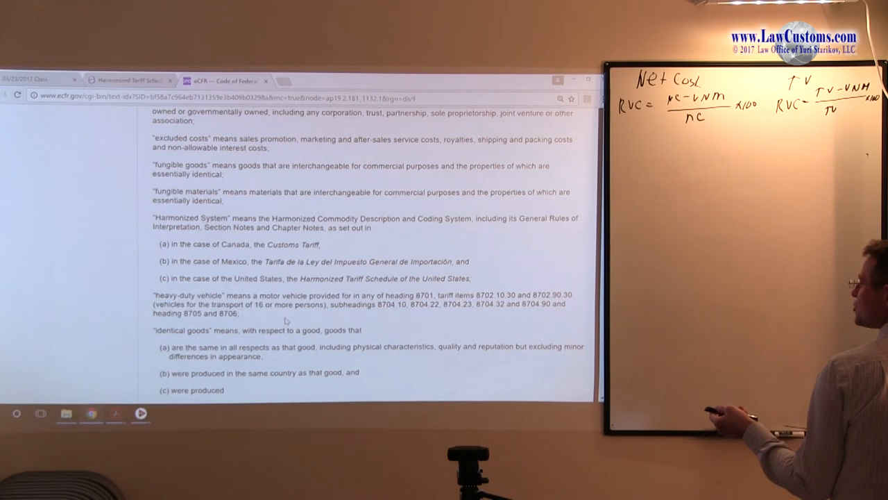
scroll(down, 3)
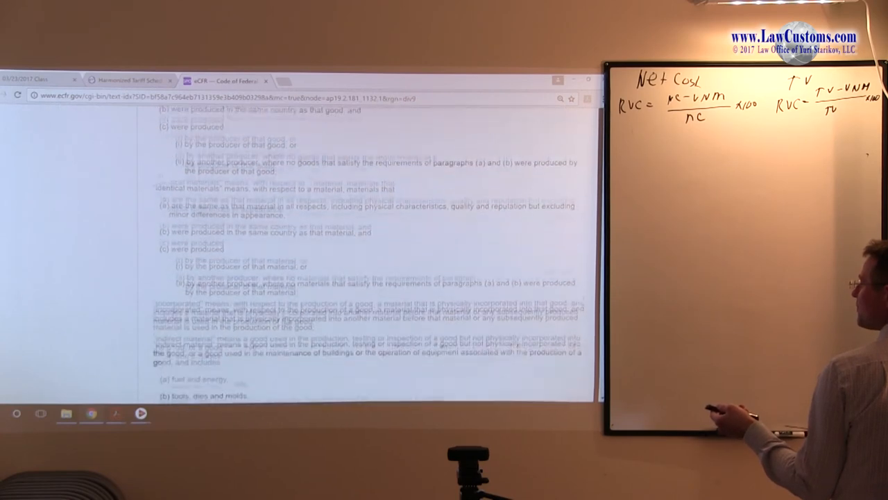
scroll(down, 3)
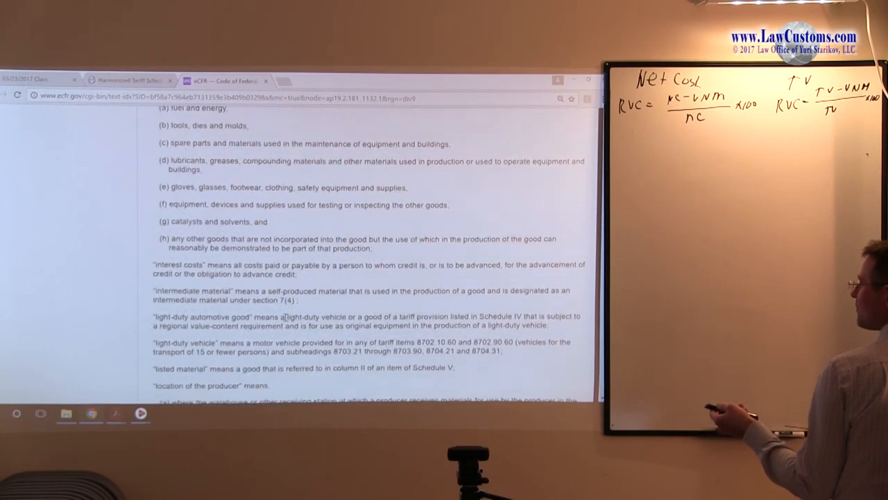
scroll(down, 3)
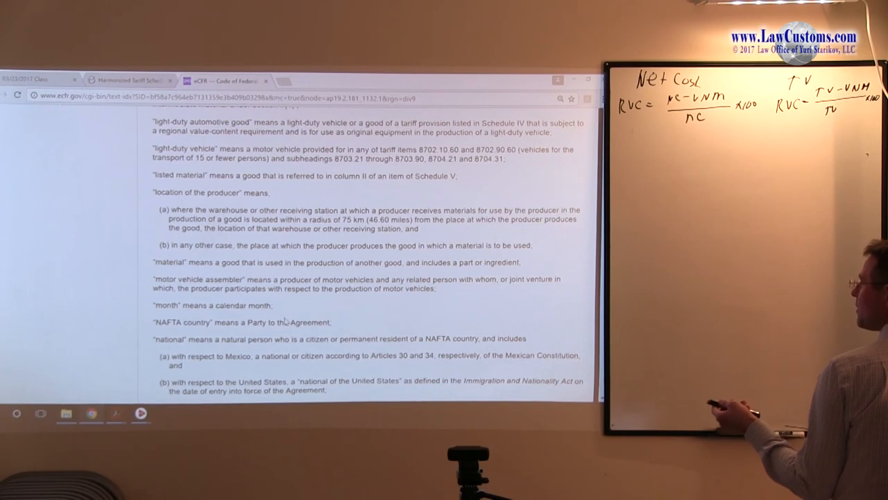
scroll(down, 3)
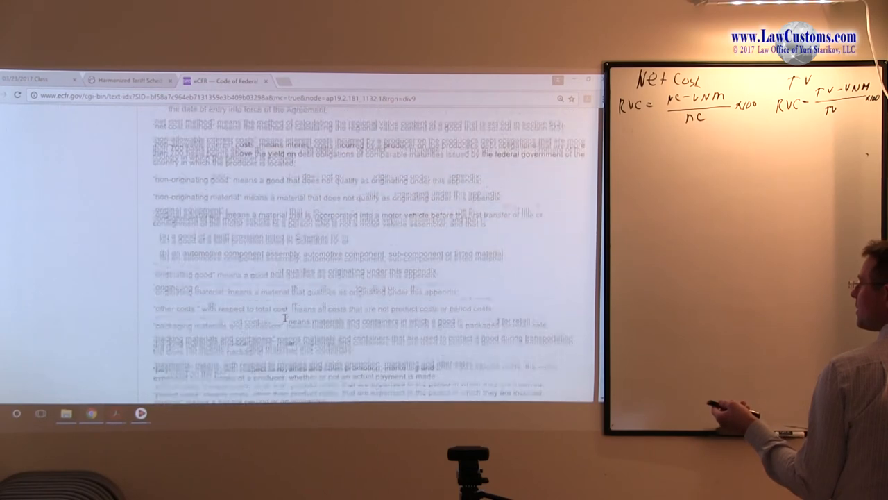
scroll(down, 3)
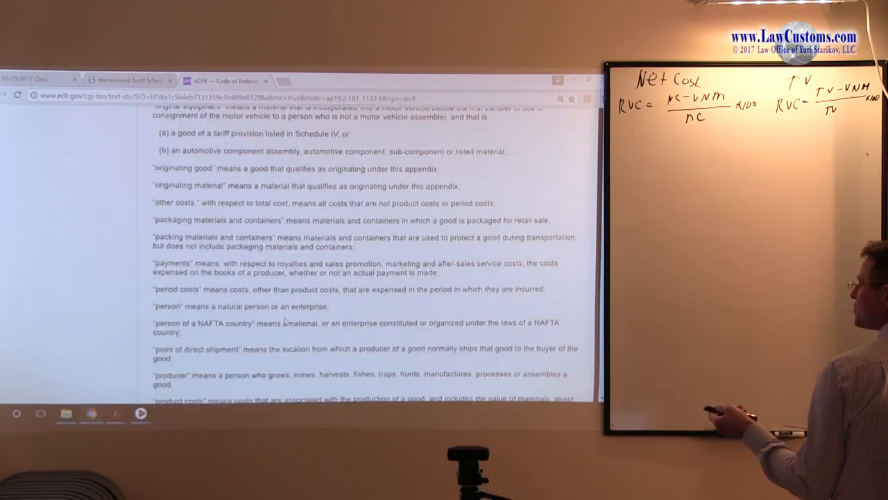
scroll(down, 3)
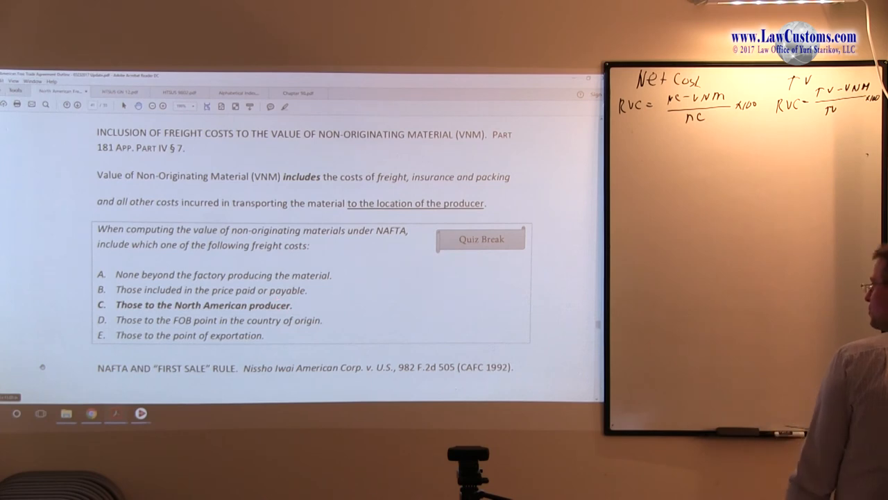
Scroll the course book to page 41 with the NAFTA VNM freight costs quiz question
scroll(down, 3)
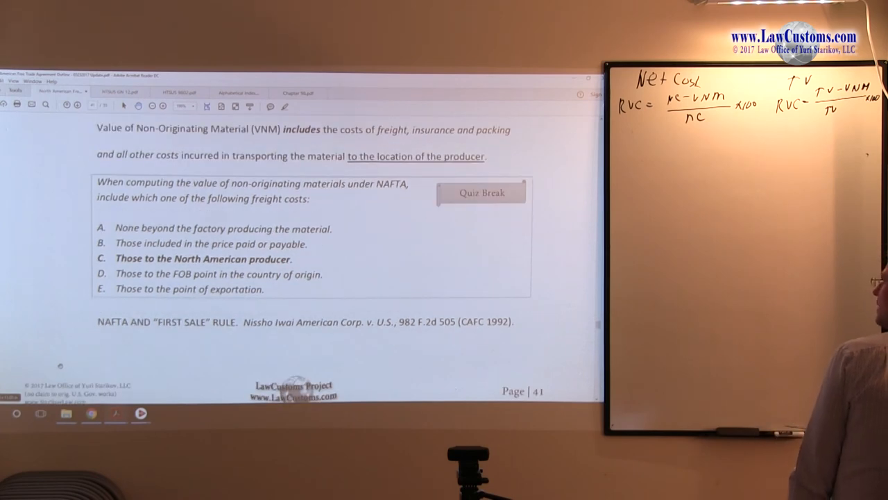